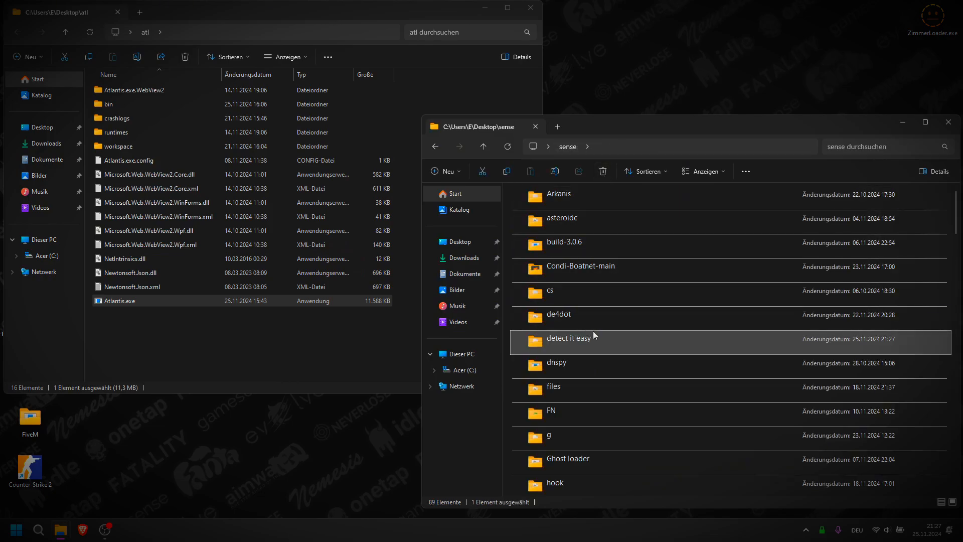
mouse_move(583, 242)
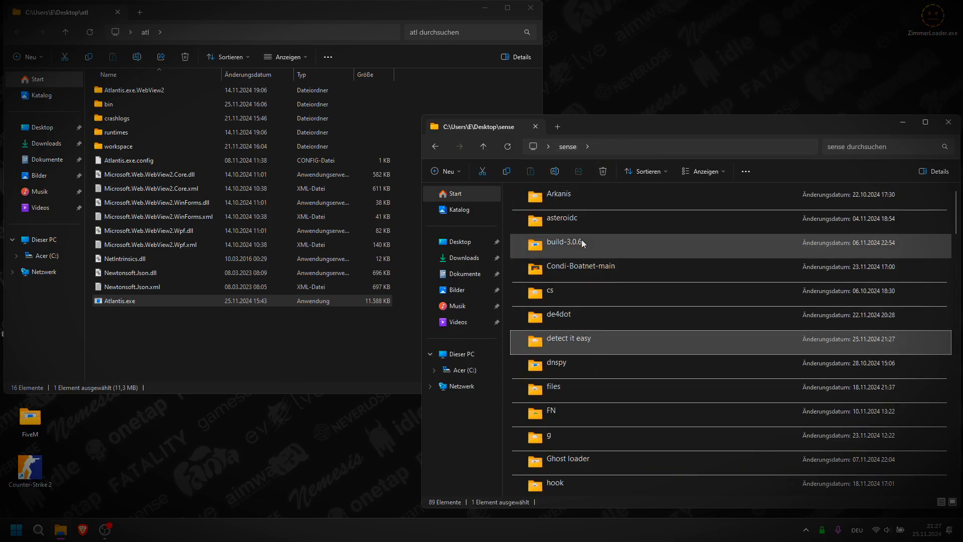
Deobfuscate Atlantis.exe with de4dot to create Atlantis-cleaned.exe in the atl folder
double_click(558, 314)
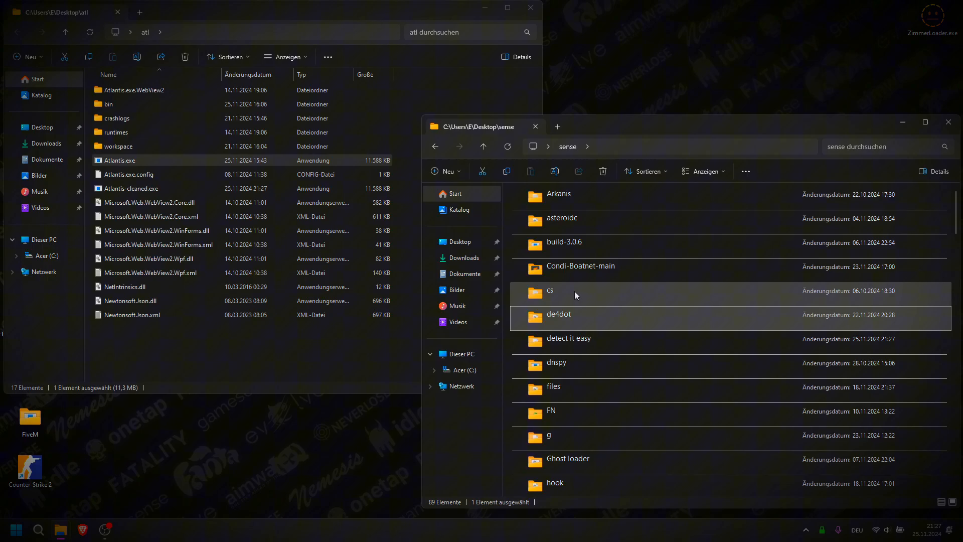
Open the dnspy folder and rename Atlantis-cleaned.exe to Atlantis.exe
double_click(556, 363)
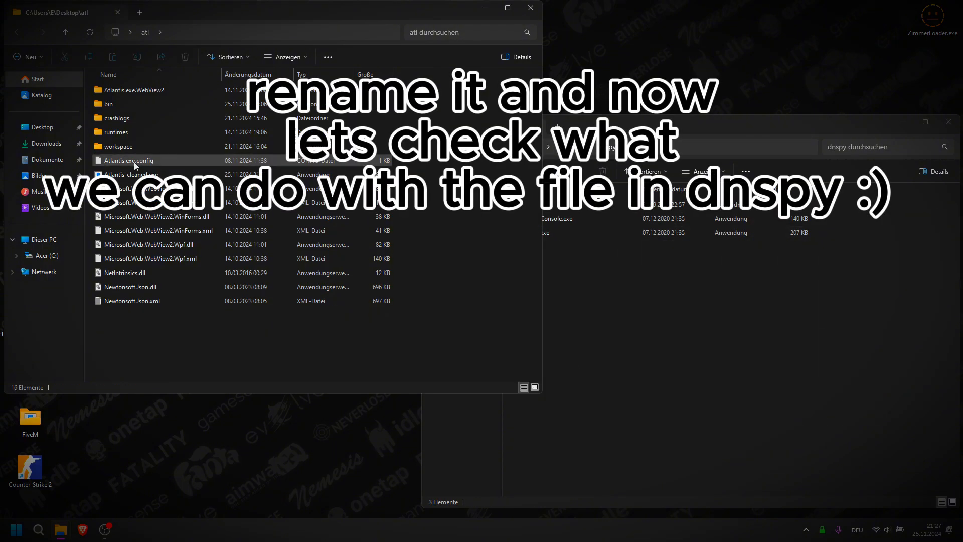
right_click(130, 175)
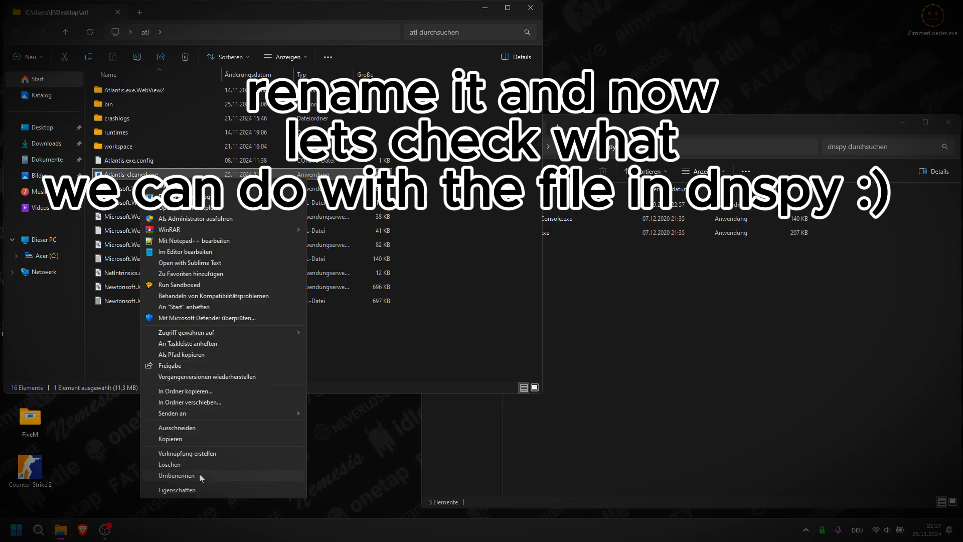
left_click(176, 475)
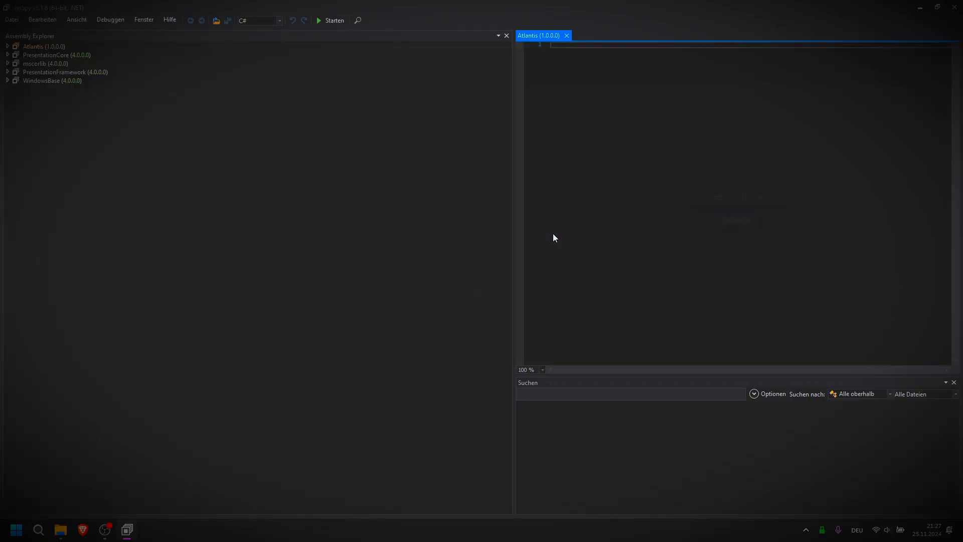
Expand the Atlantis assembly down to the Authentication class and its Border_MouseDown method
left_click(6, 46)
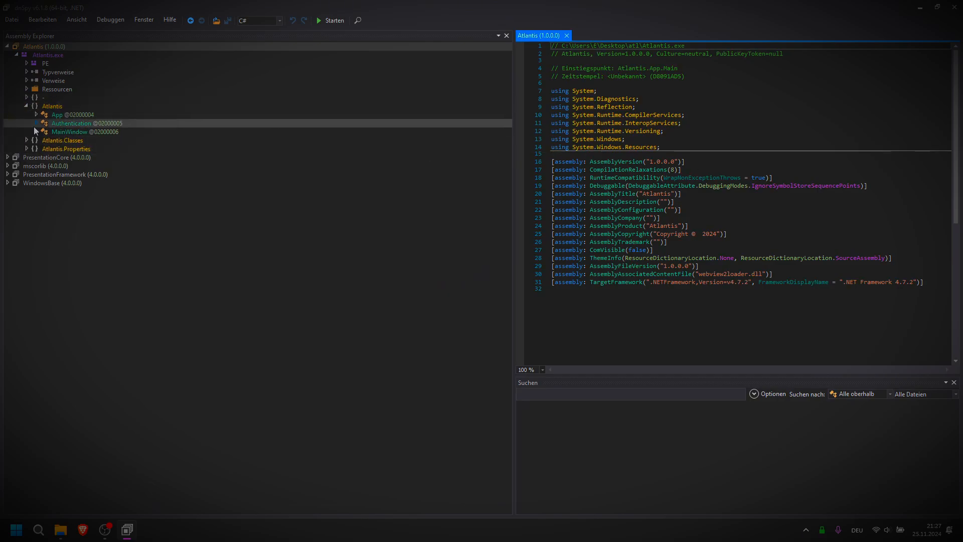
left_click(35, 123)
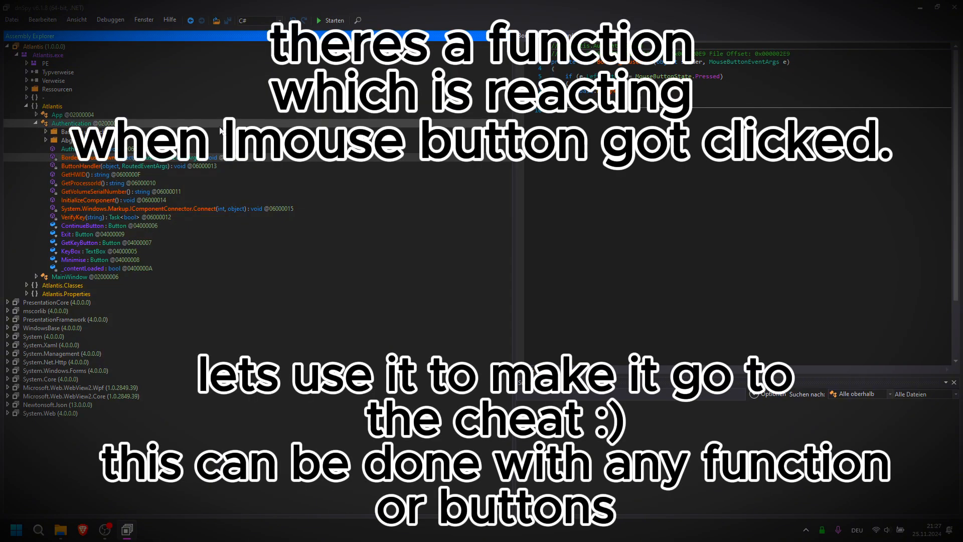
mouse_move(80, 166)
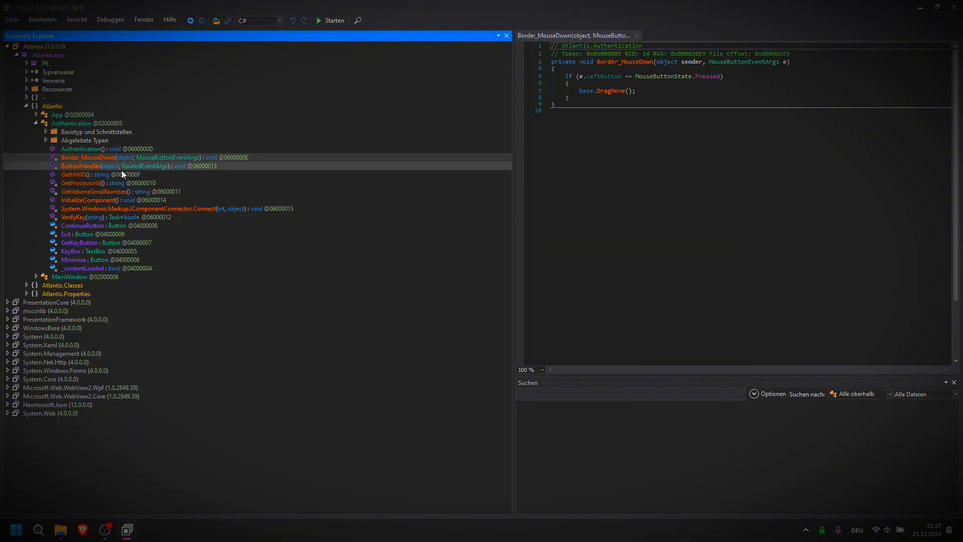
Replace base.DragMove() with new MainWindow().Show() in Border_MouseDown, compile and save the module
double_click(605, 90)
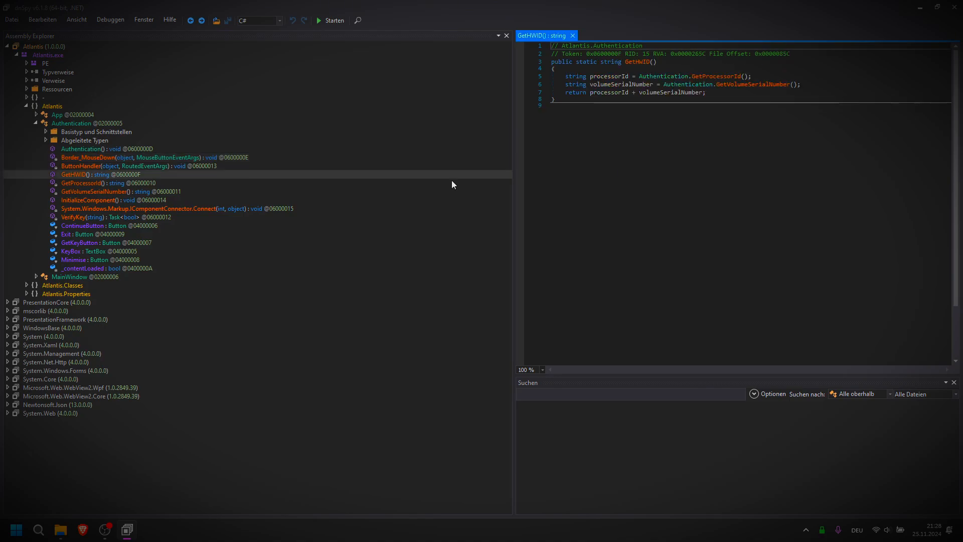
left_click(87, 157)
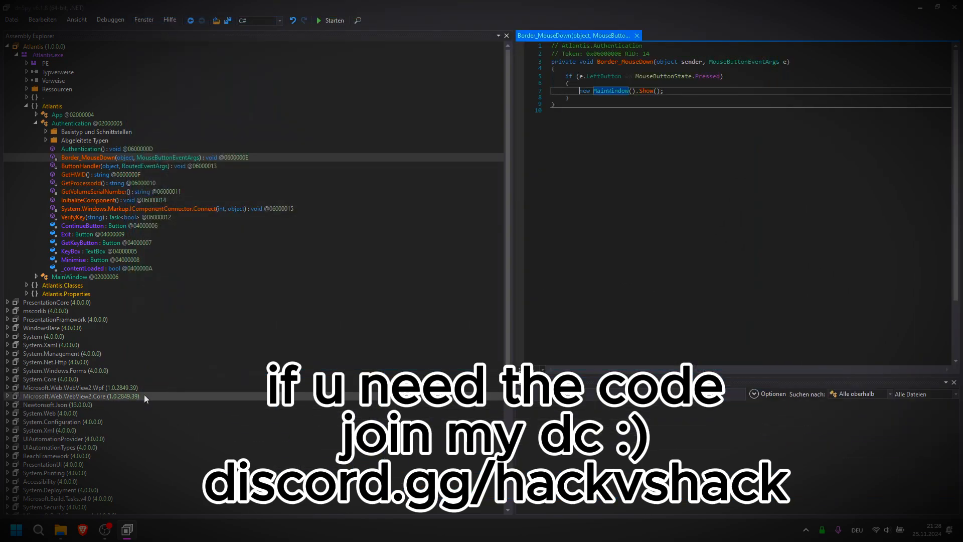
left_click(11, 19)
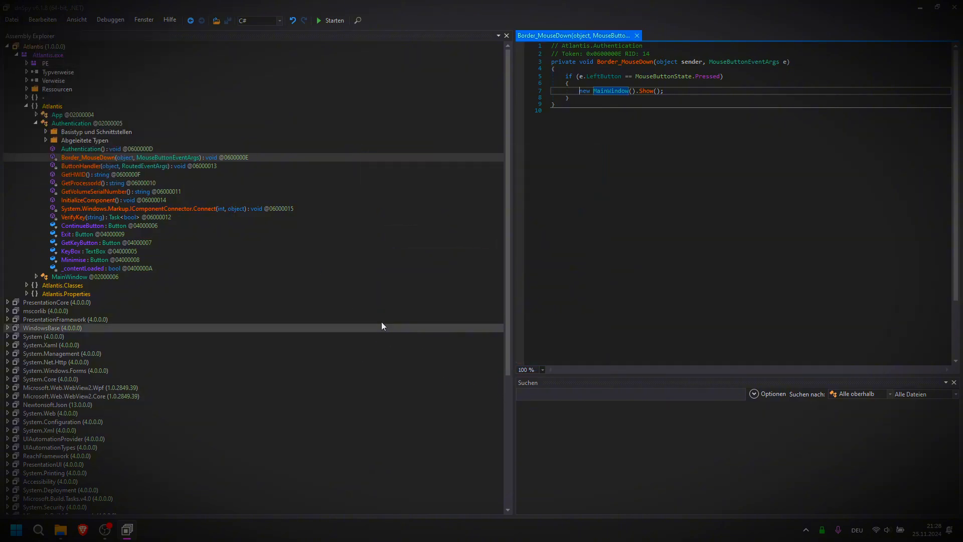
Launch the patched Atlantis.exe and left-click the login window to reach the main window
double_click(118, 175)
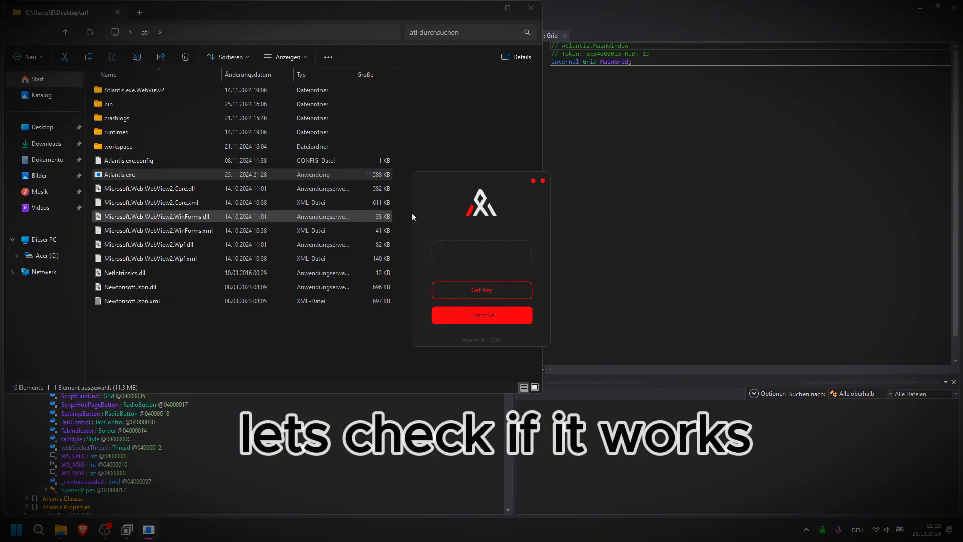
left_click(482, 315)
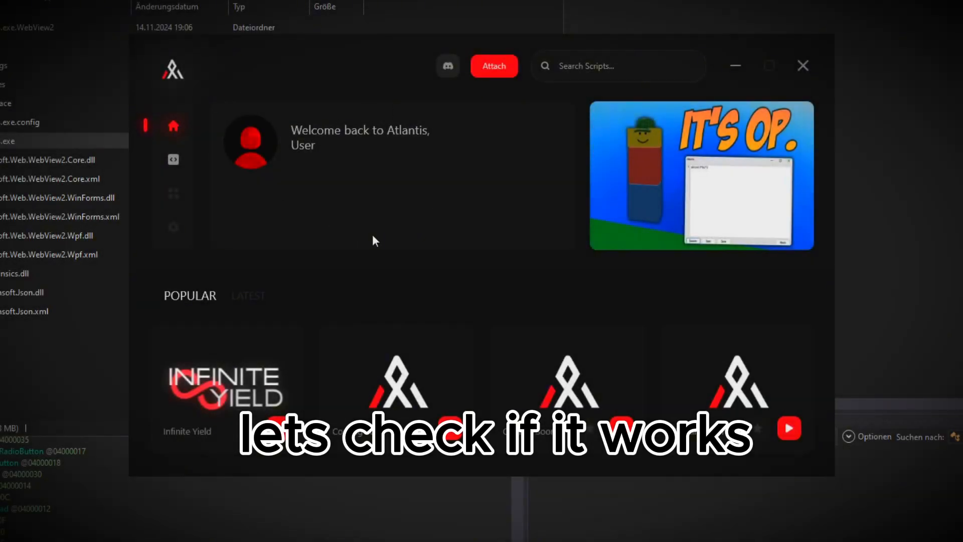
left_click(174, 159)
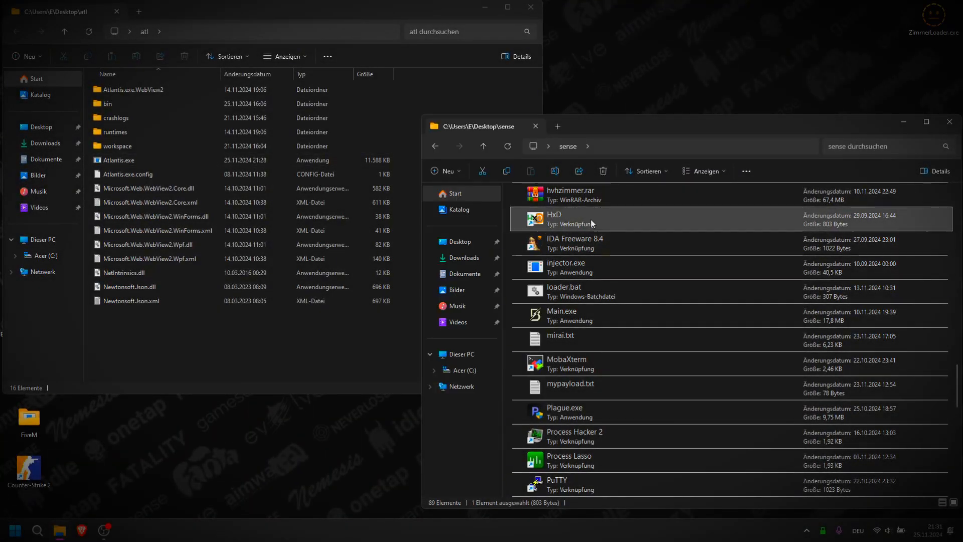
Launch the HxD shortcut from the sense folder
double_click(553, 218)
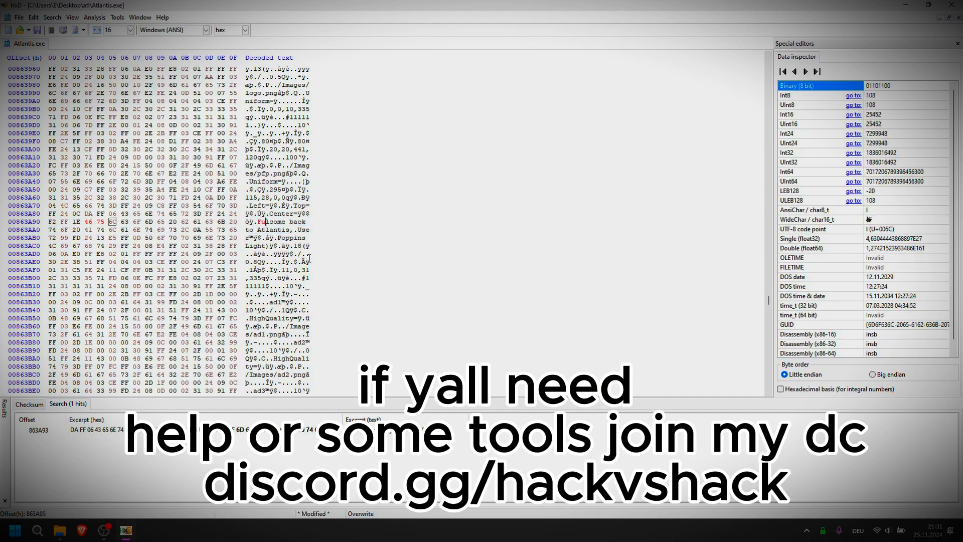
Overwrite the 'Welcome back to Atlantis' text bytes with 'Fuck Atlantis'
type("Fuck Atlantis")
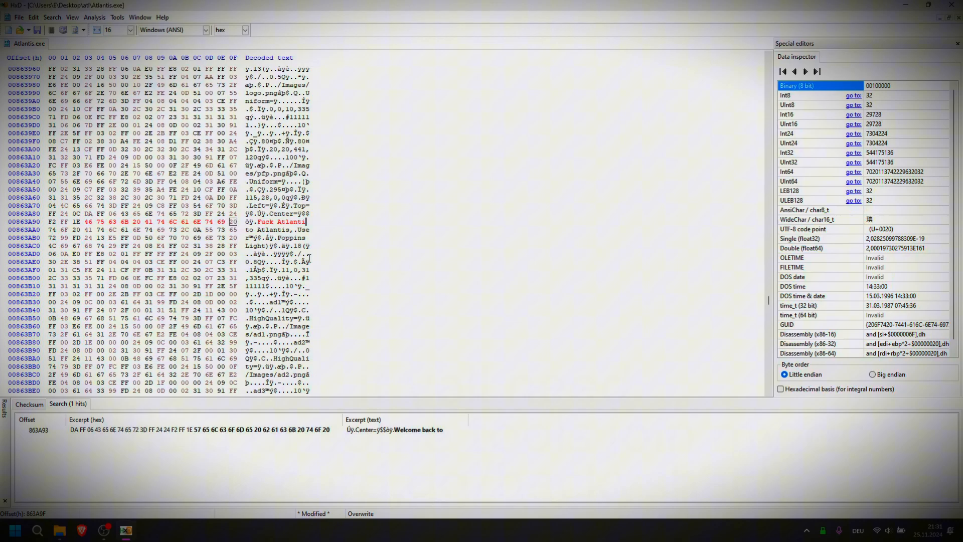